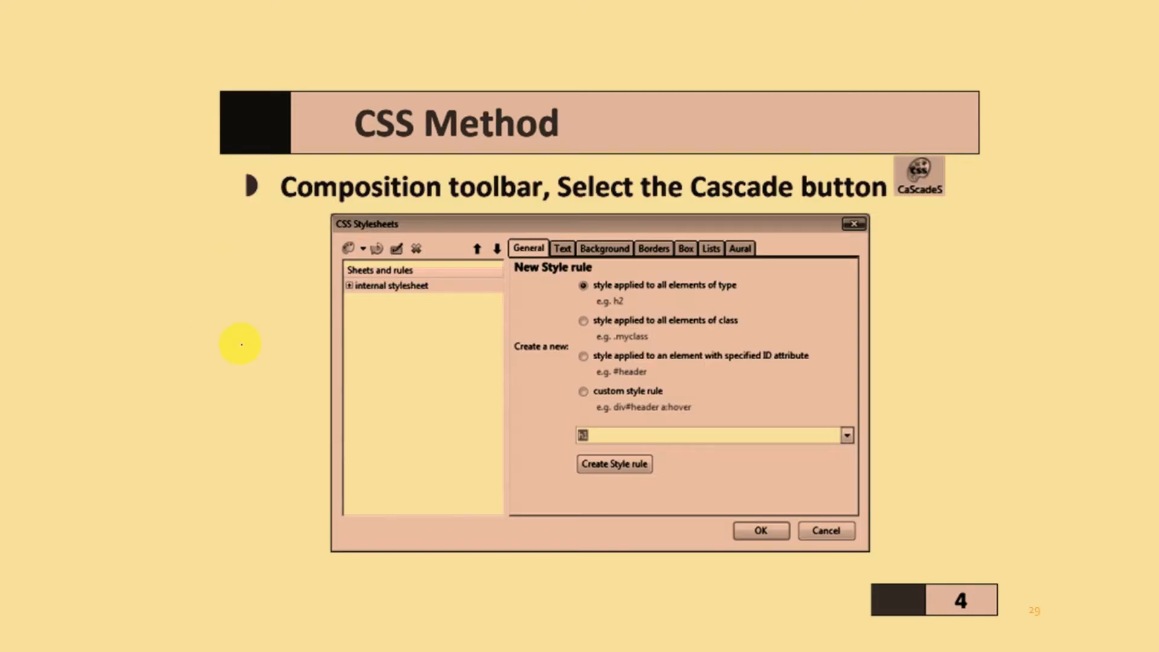
mouse_move(275, 222)
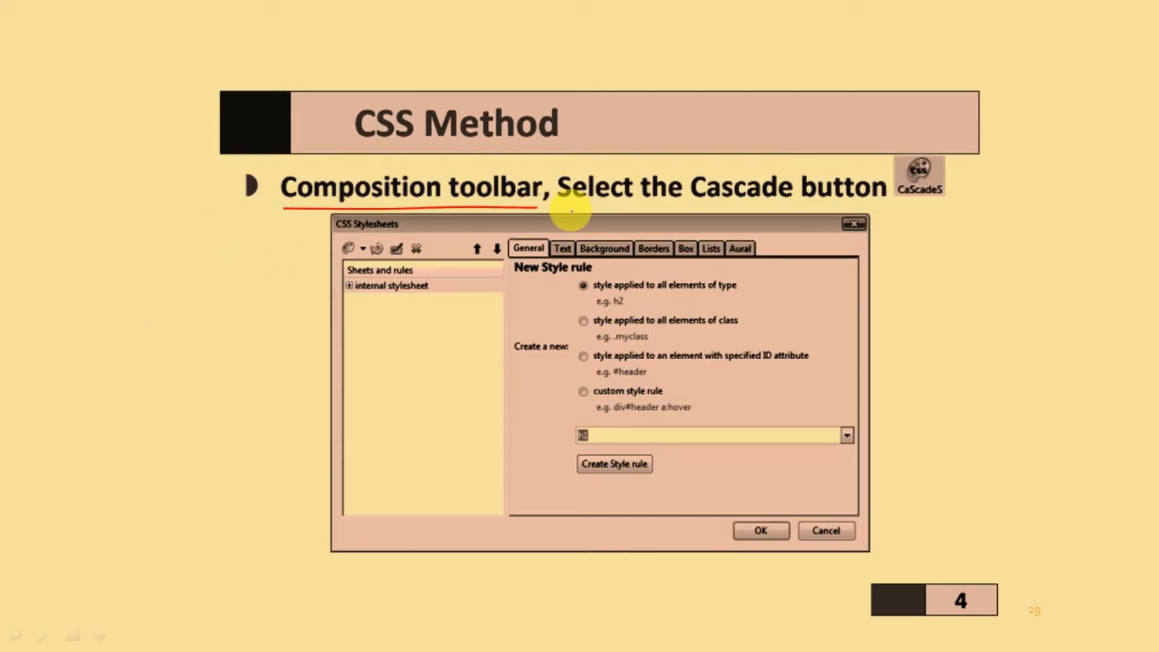
mouse_move(947, 209)
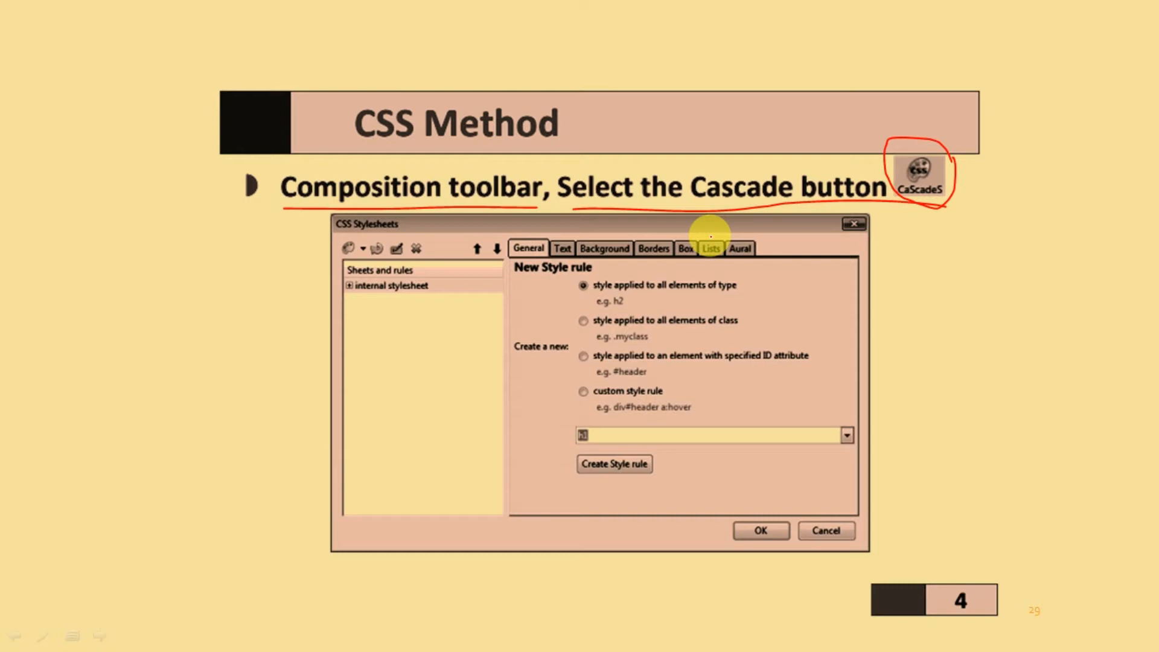
mouse_move(342, 230)
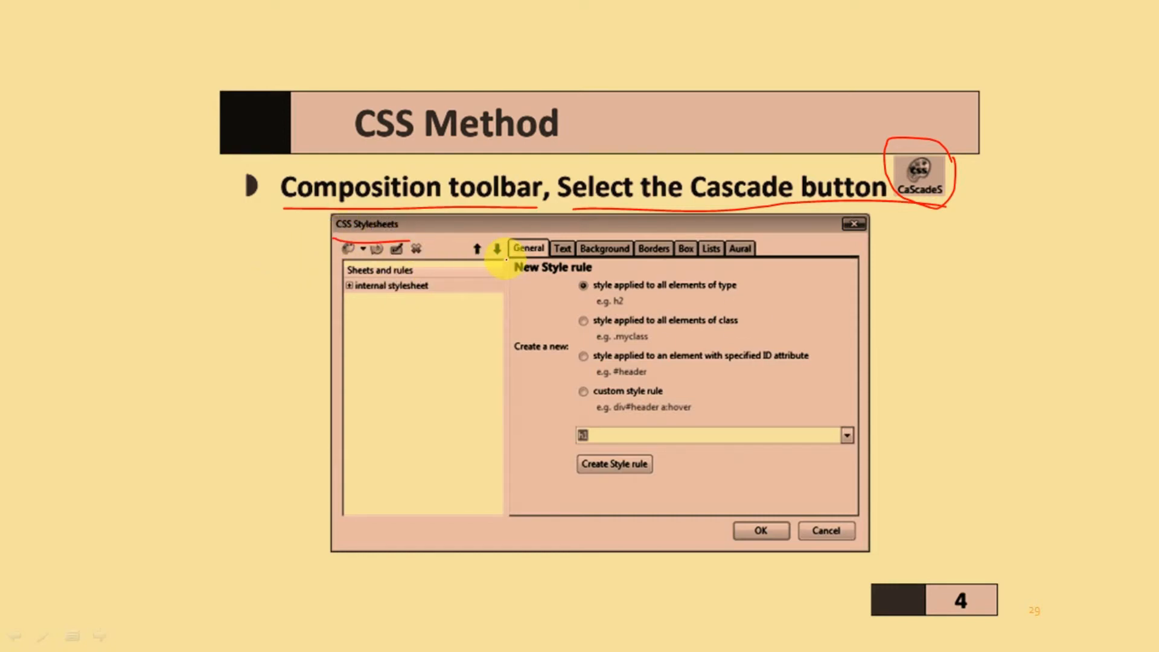
mouse_move(604, 262)
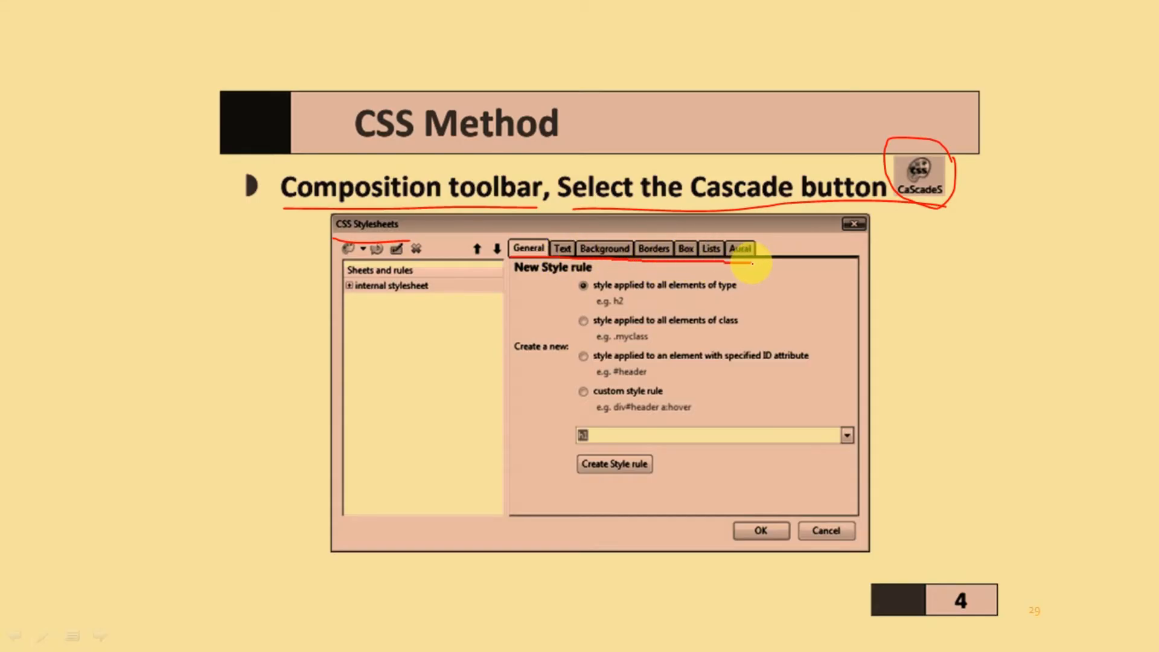
mouse_move(568, 480)
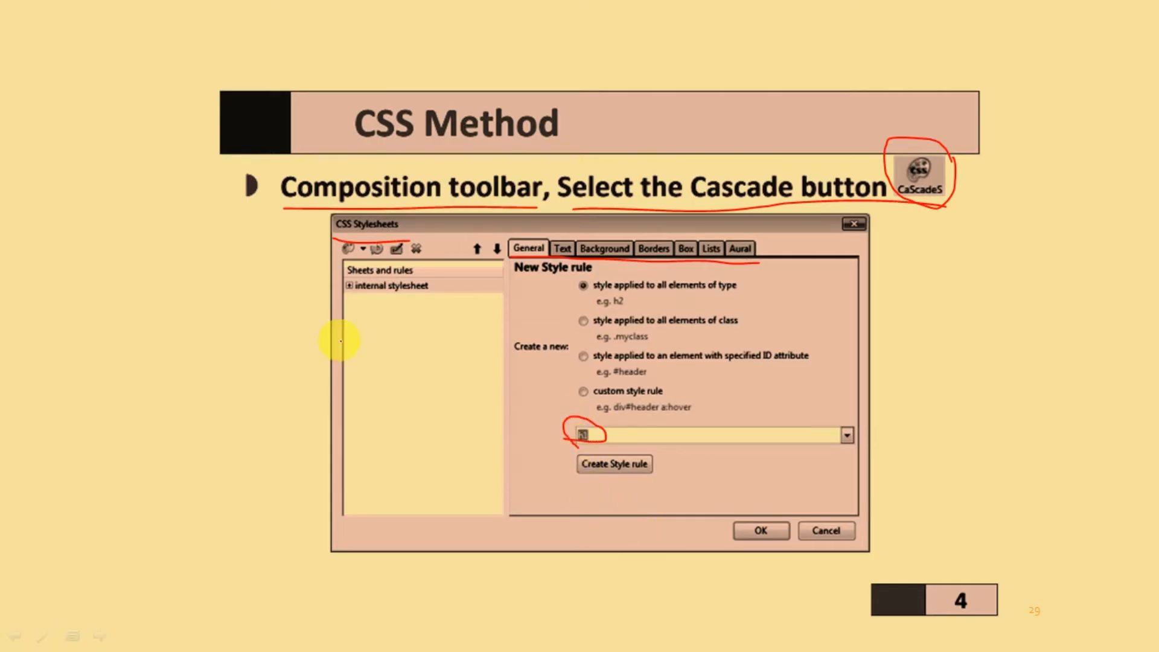
mouse_move(614, 463)
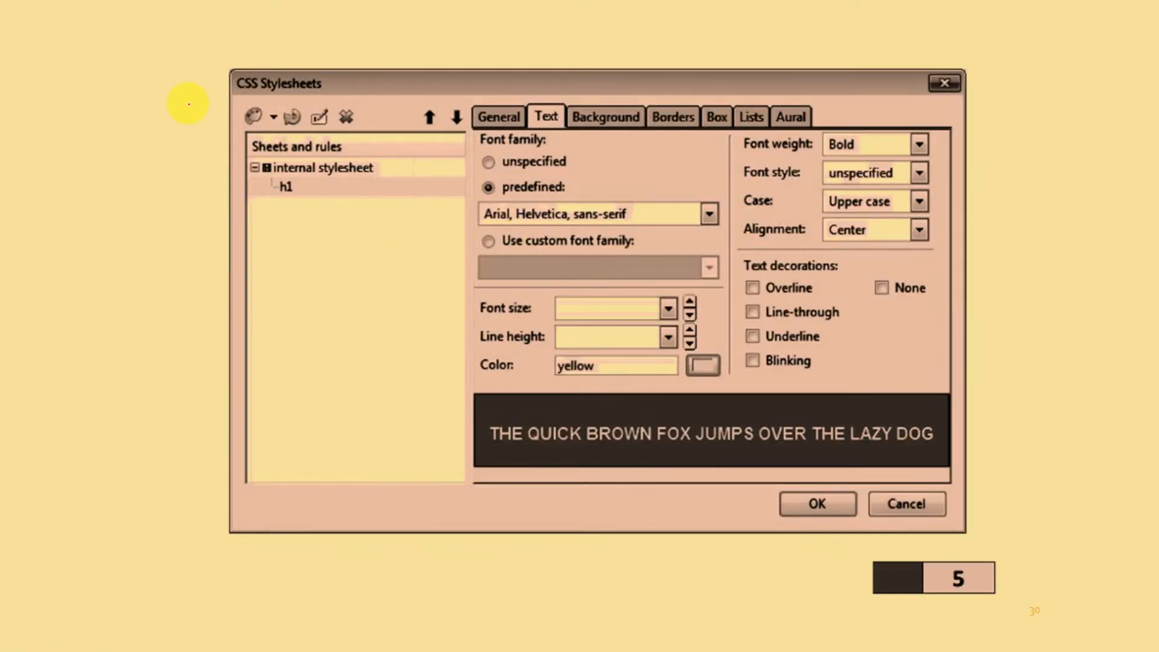
mouse_move(546, 117)
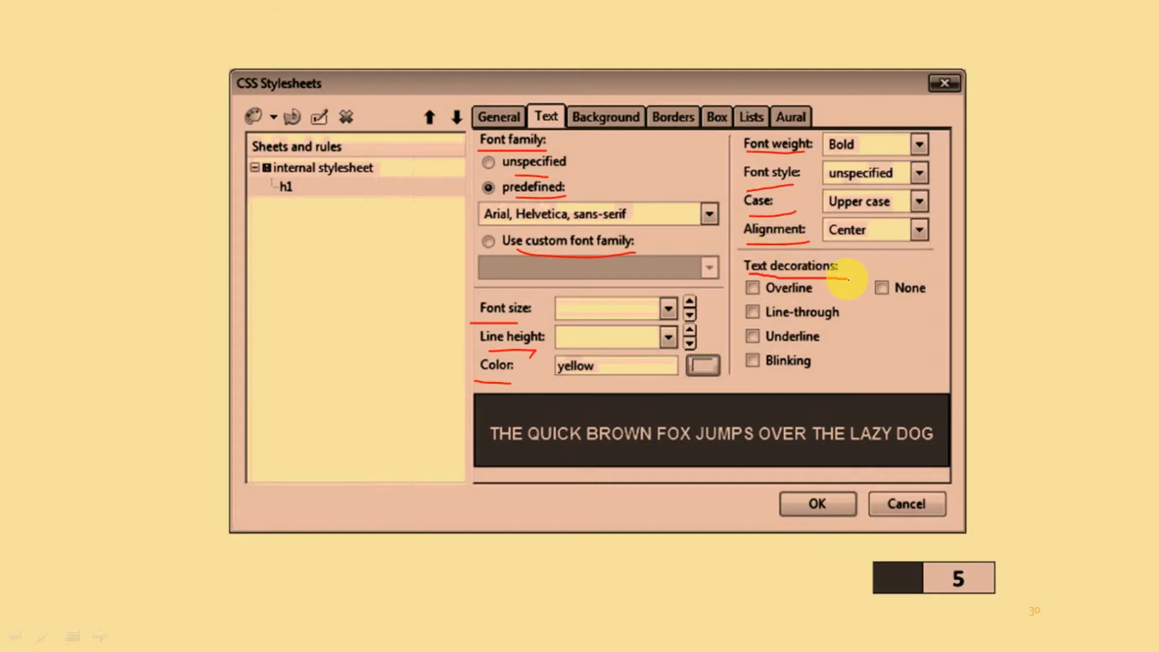
- Show slide 6 with the h1 rule's Background colour set to red
left_click(605, 117)
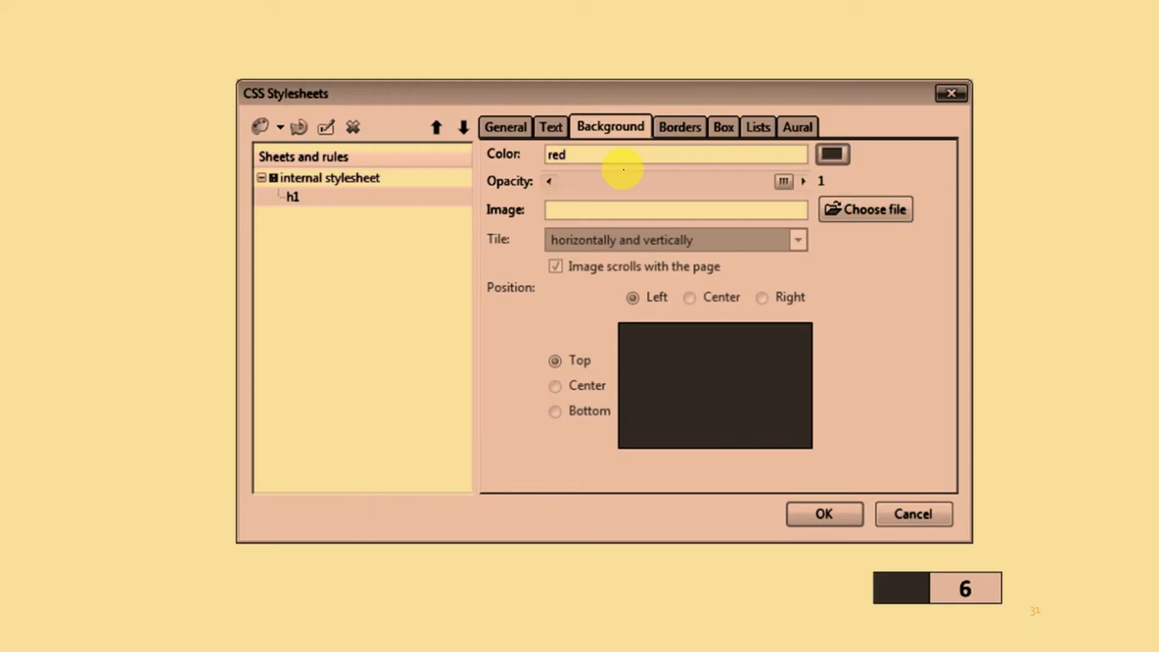
mouse_move(505, 209)
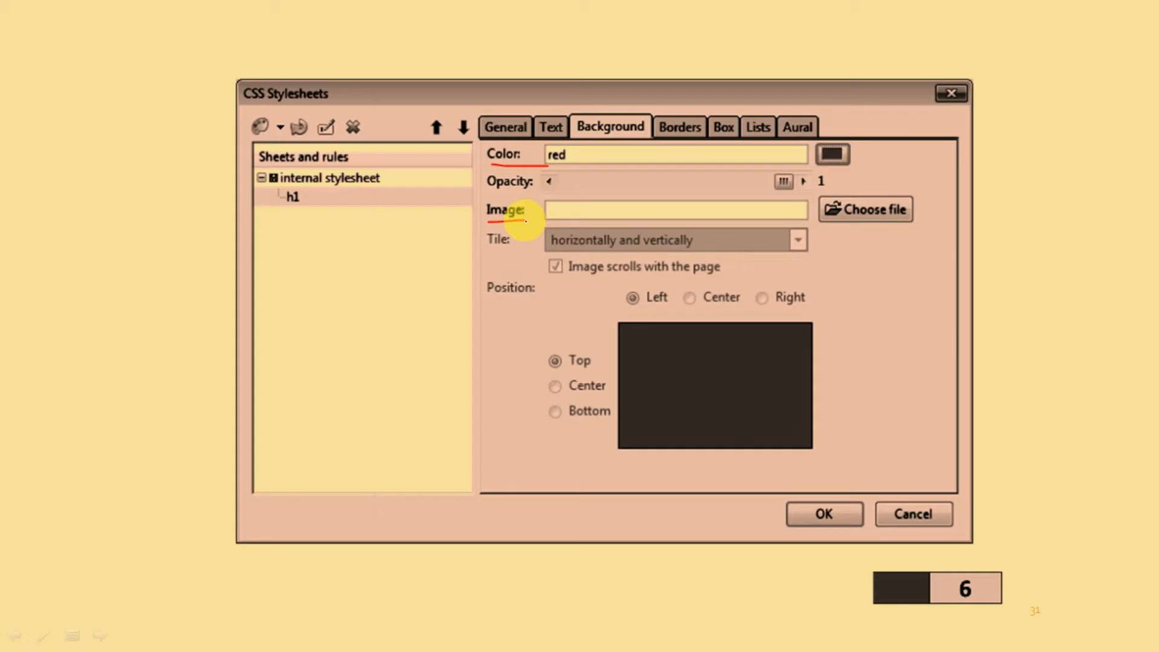
- Step past the General tab rule summary to slide 9 with the styled 'COMPUTER WITH KEDAR SIR' heading
left_click(653, 130)
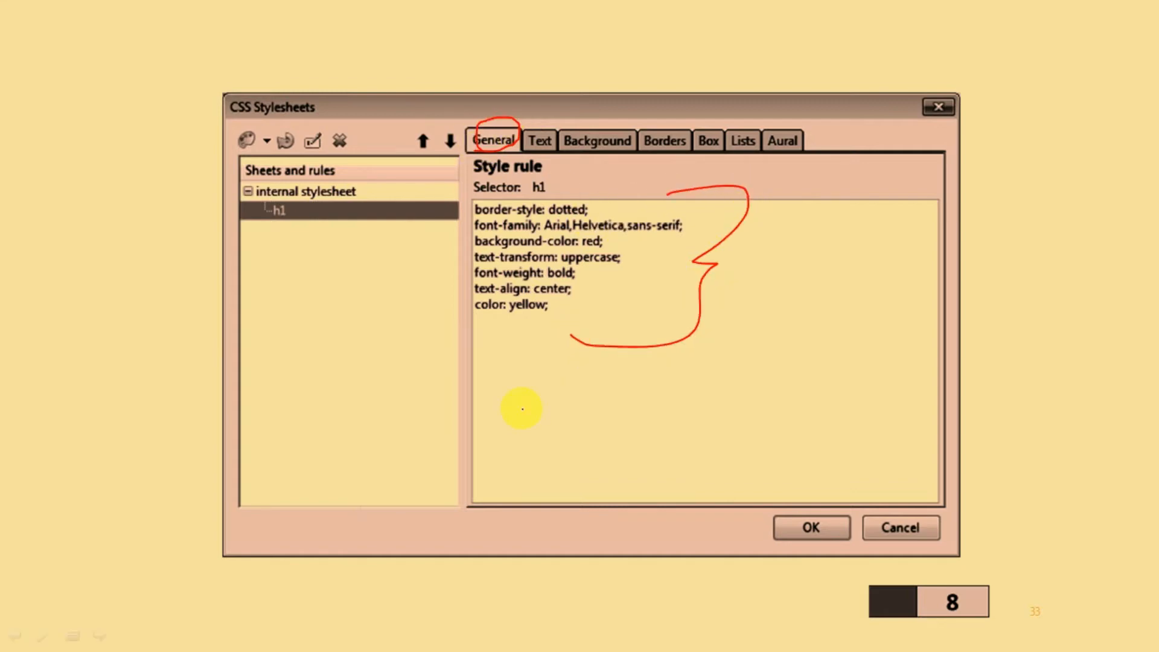
left_click(809, 527)
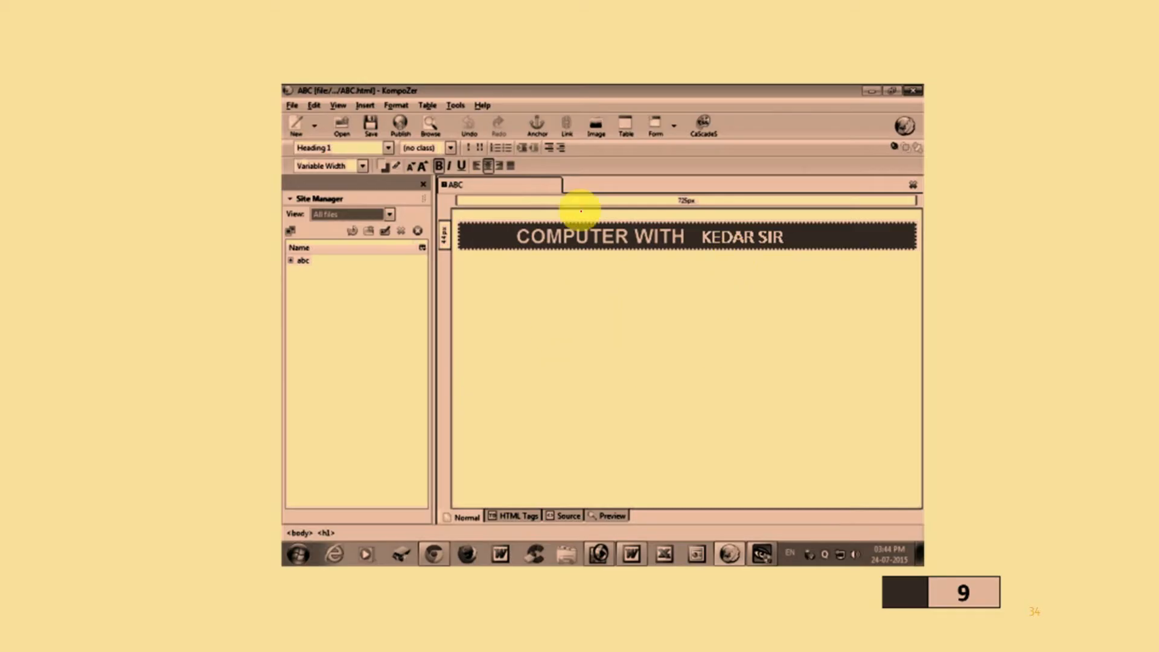